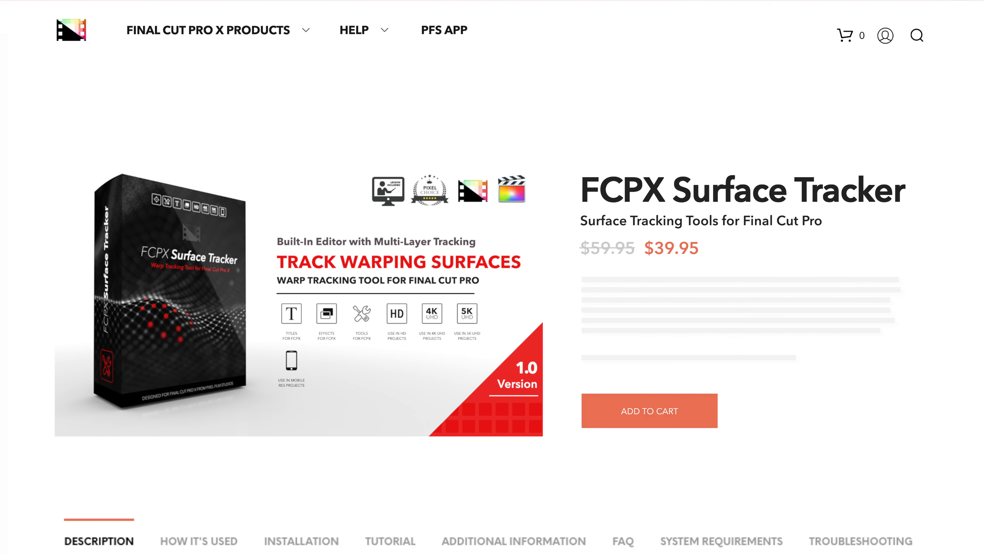
Step: Reach the Download Products page of the customer account
left_click(885, 36)
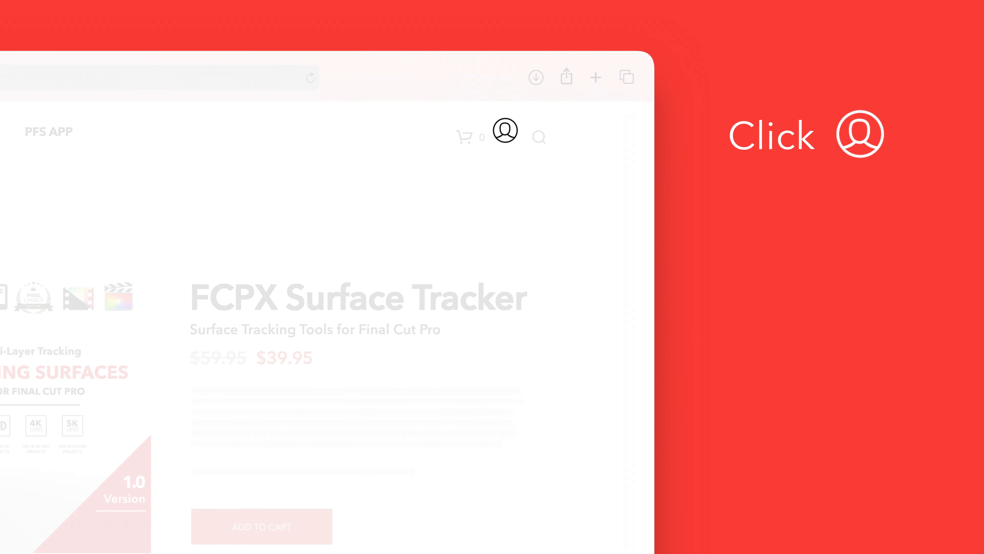
left_click(505, 132)
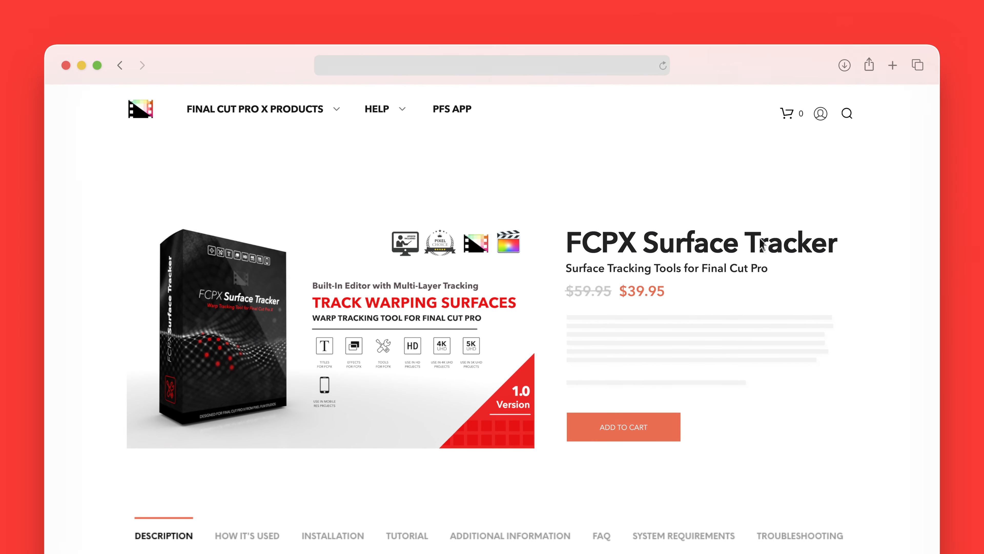
left_click(819, 114)
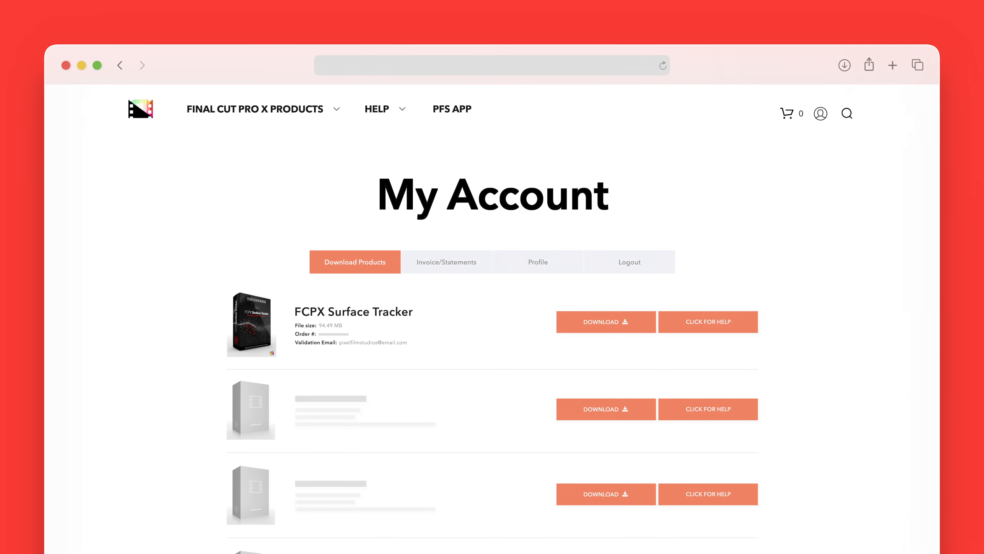
Step: Download FCPX Surface Tracker from the purchased products list
left_click(604, 322)
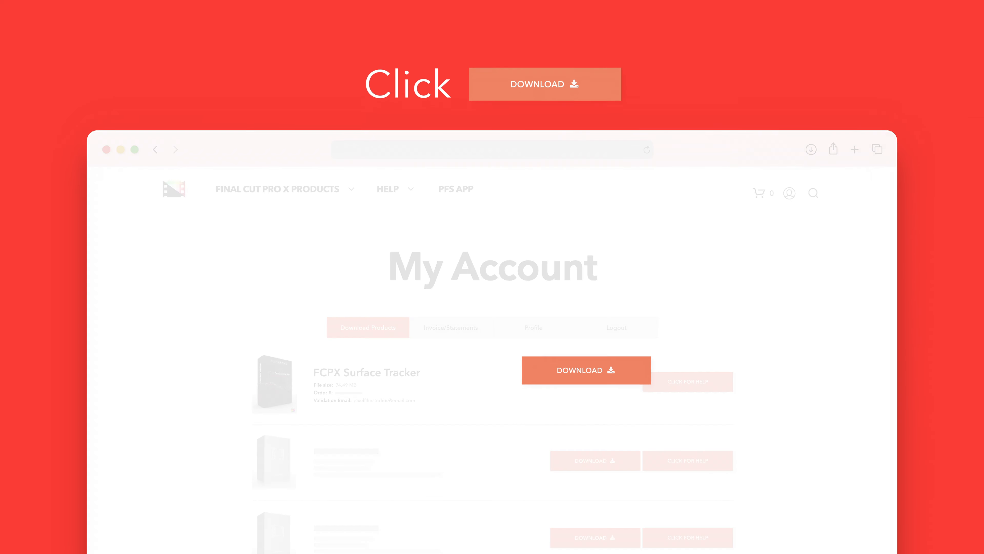
left_click(585, 369)
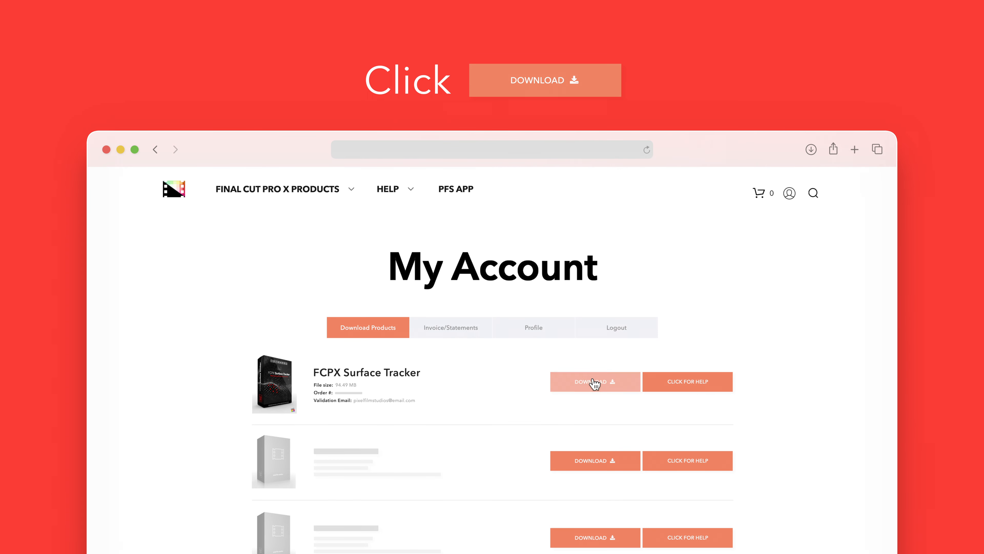
left_click(594, 381)
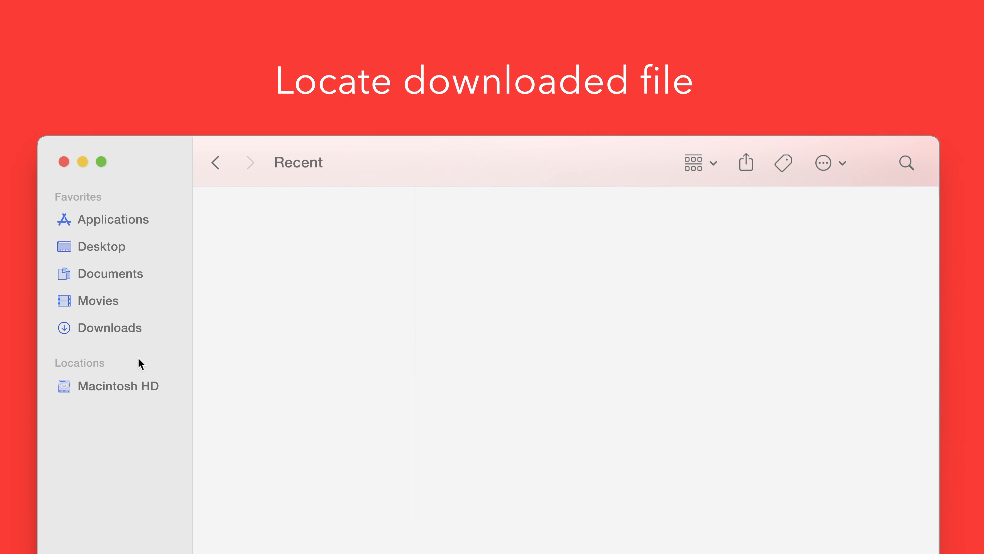
Step: Unzip the Pixel Film Studios FCPX Surface Tracker archive in Downloads
left_click(110, 327)
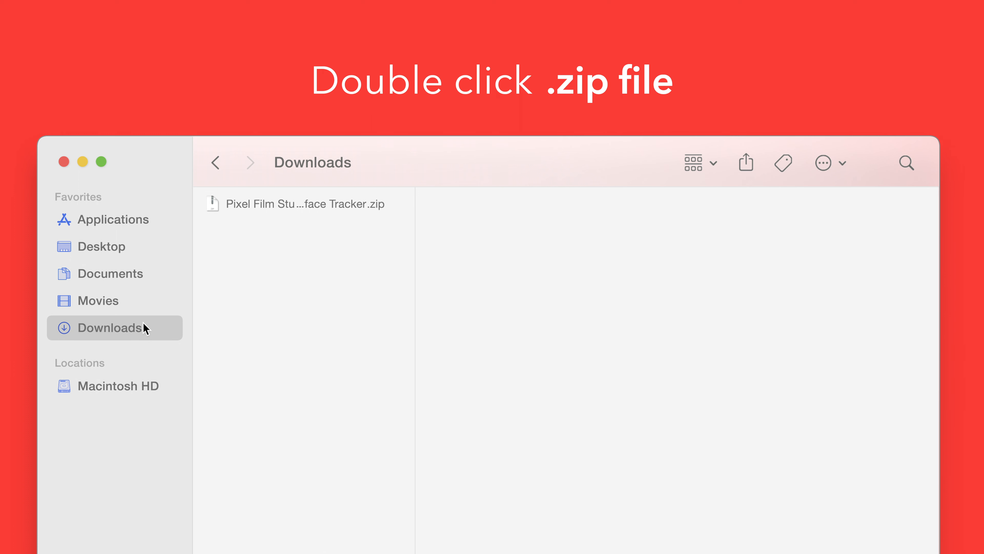
double_click(304, 203)
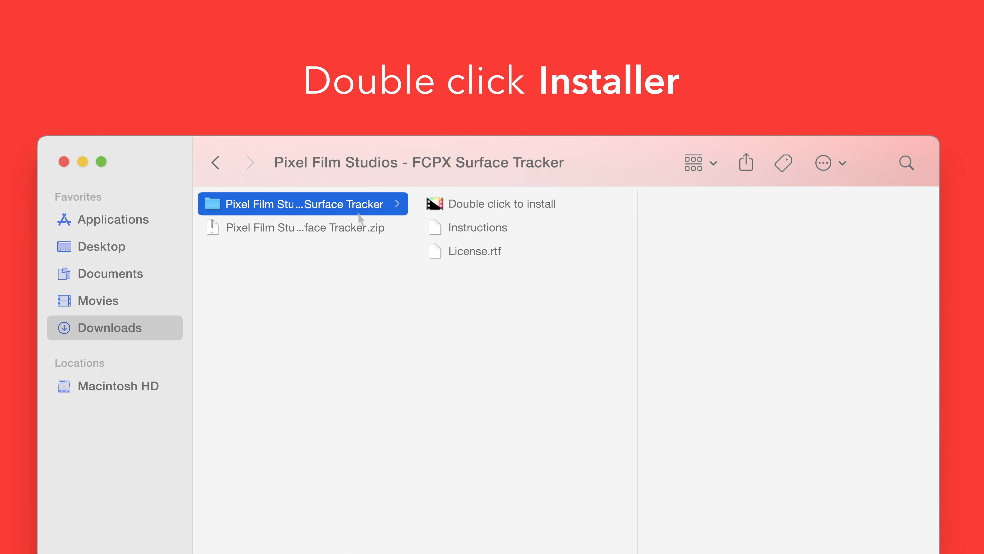
Step: Launch the Surface Tracker installer, begin installation, allow Finder control and continue past the restart advice
double_click(434, 203)
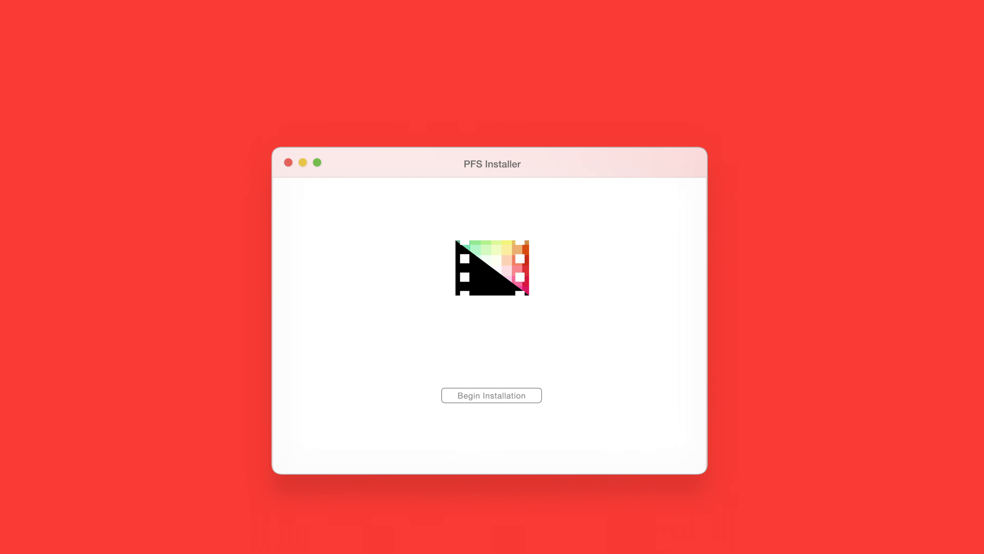
left_click(491, 394)
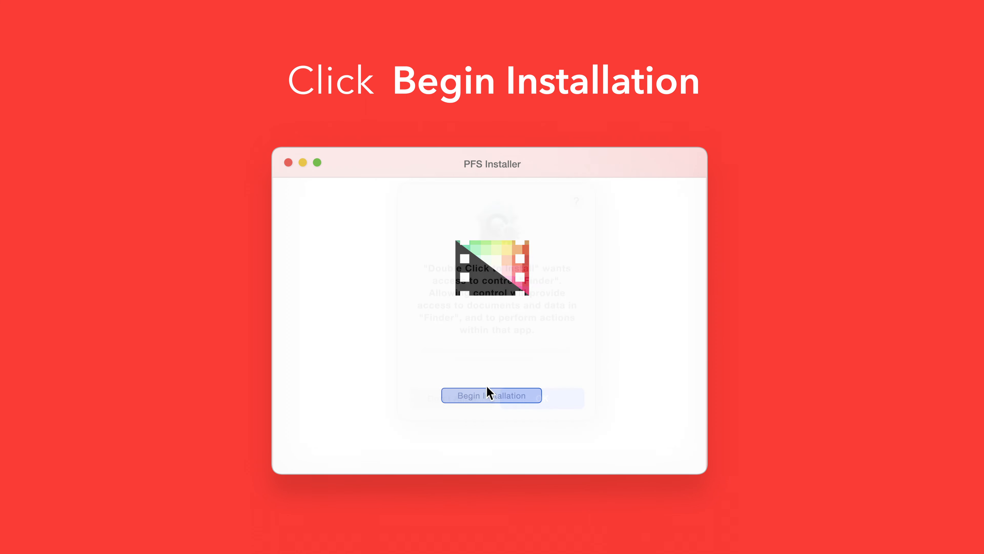
left_click(492, 395)
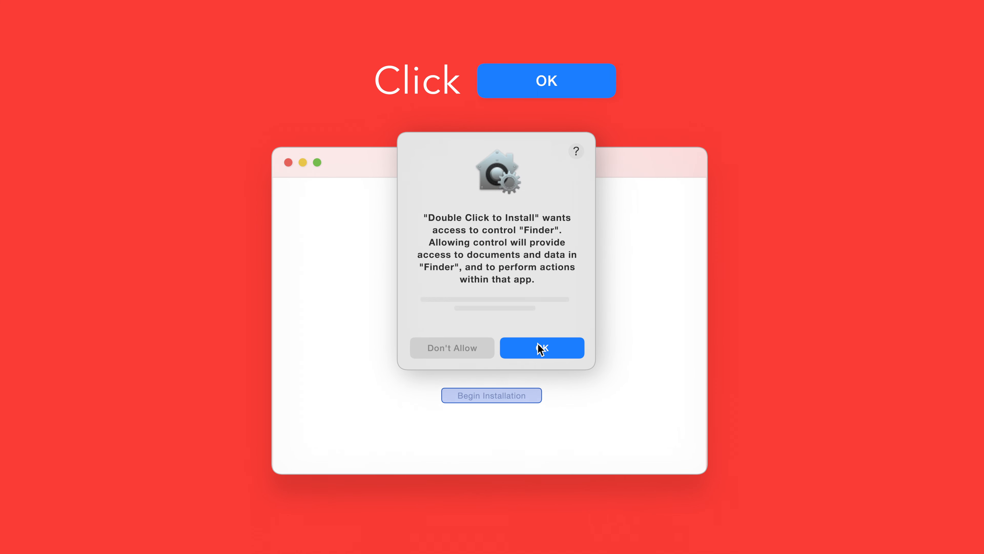
left_click(541, 348)
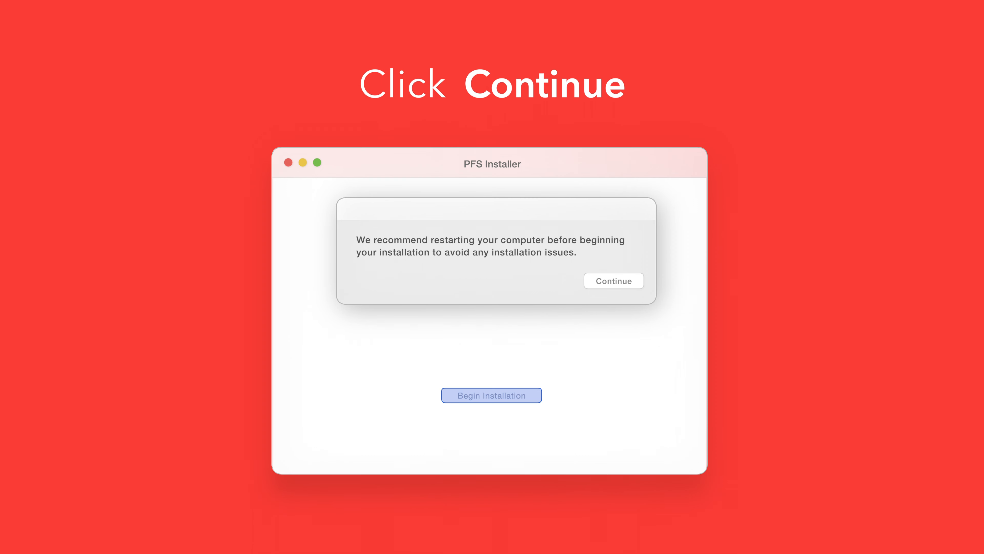
left_click(612, 280)
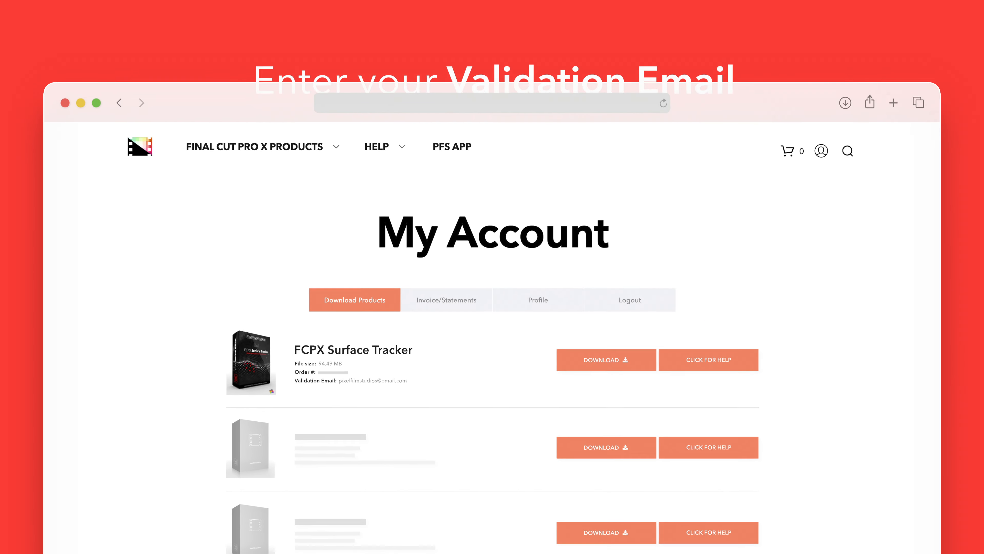
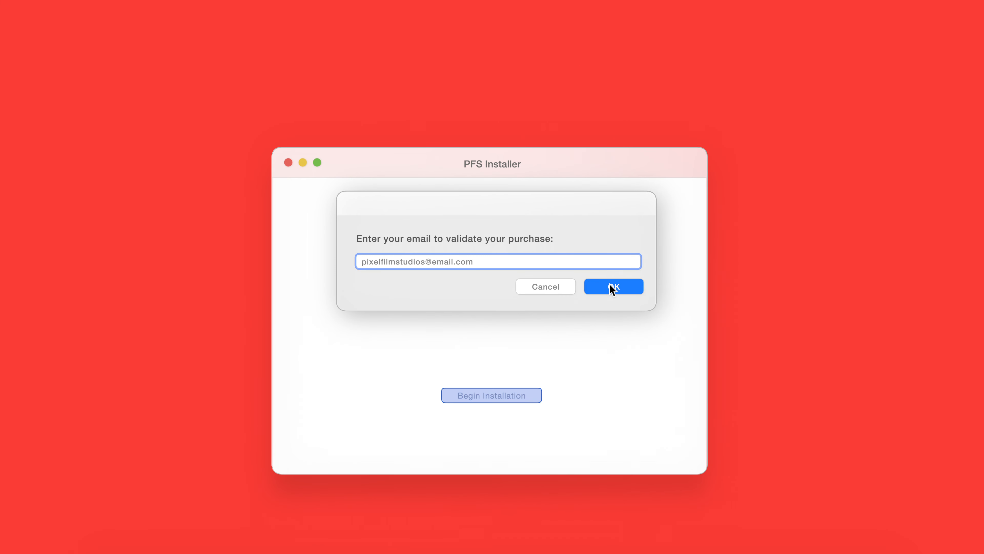
Step: Submit the validation email 'pixelfilmstud' and the admin password so installation completes
left_click(612, 286)
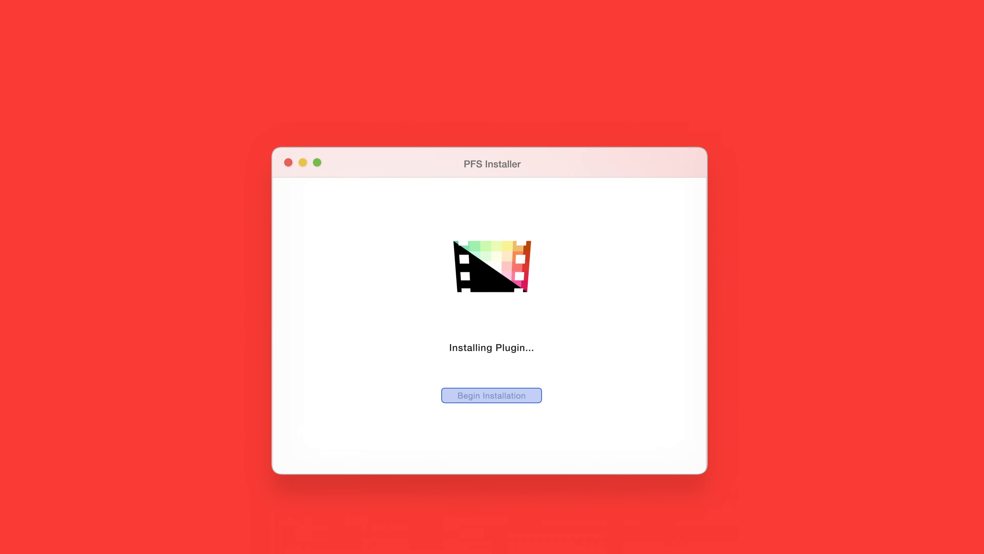
left_click(491, 394)
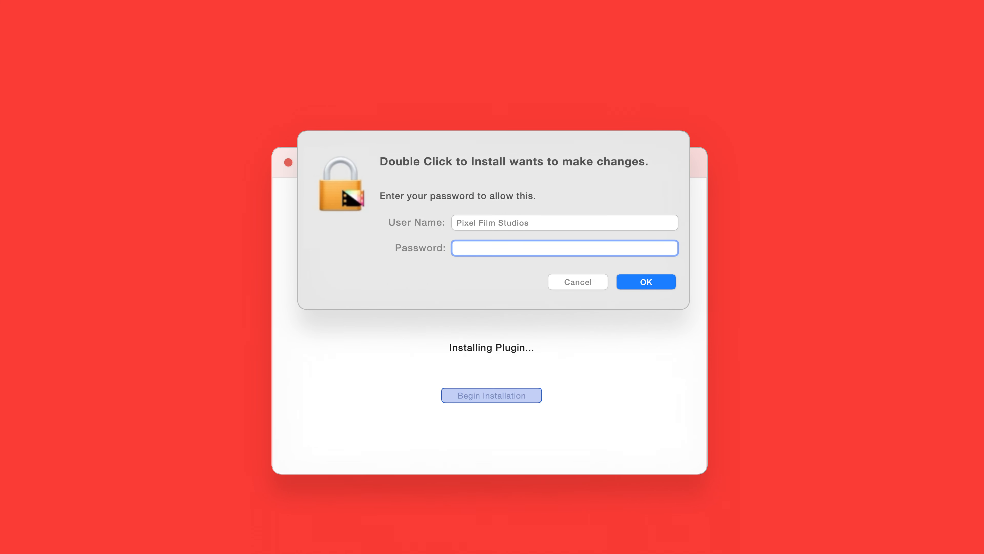
type("password")
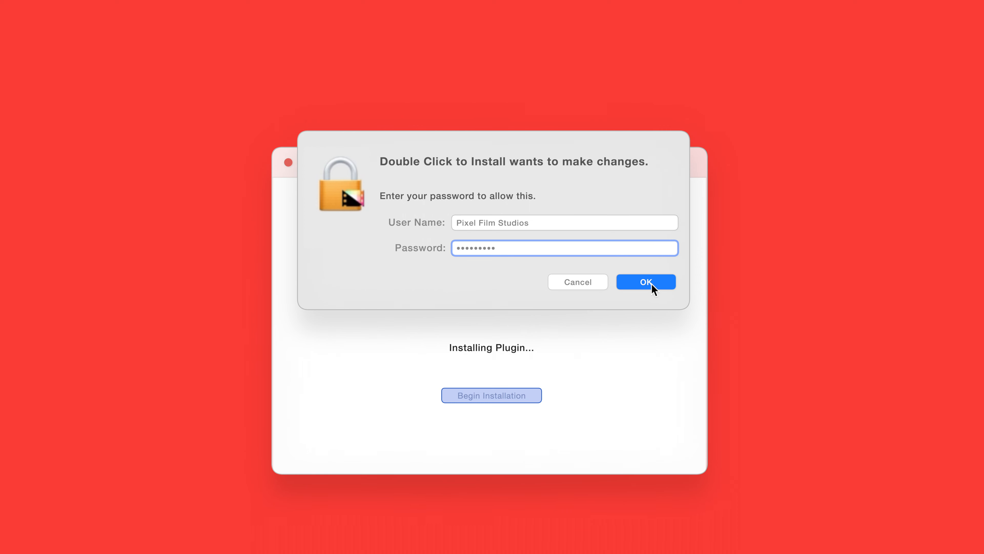
left_click(645, 281)
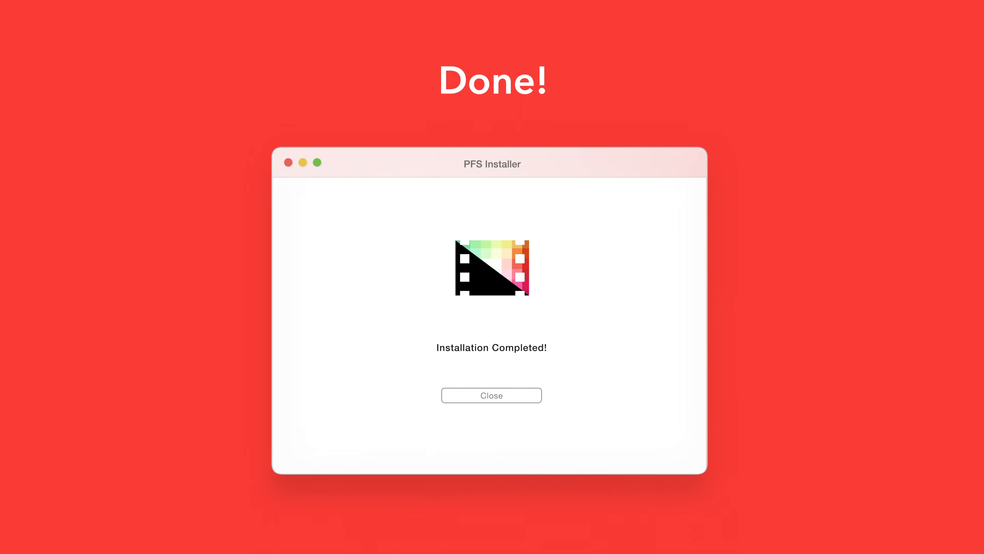
Step: Close the finished installer and show My Products in the Store app
left_click(492, 395)
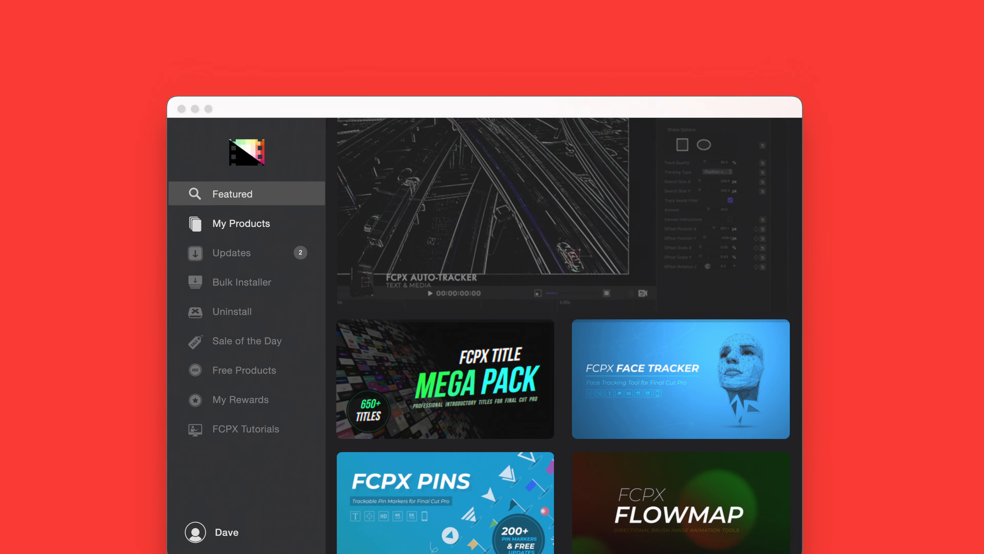
left_click(240, 223)
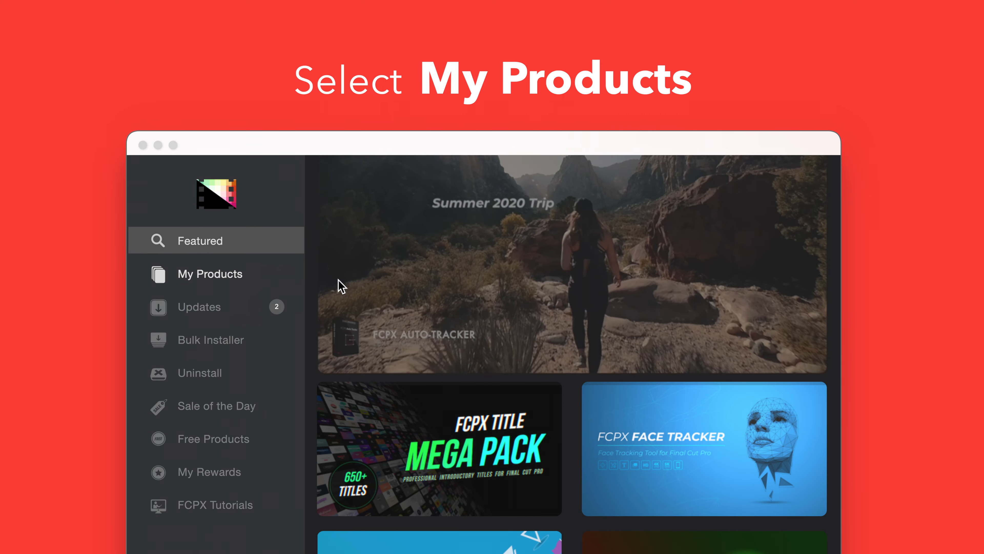
left_click(210, 273)
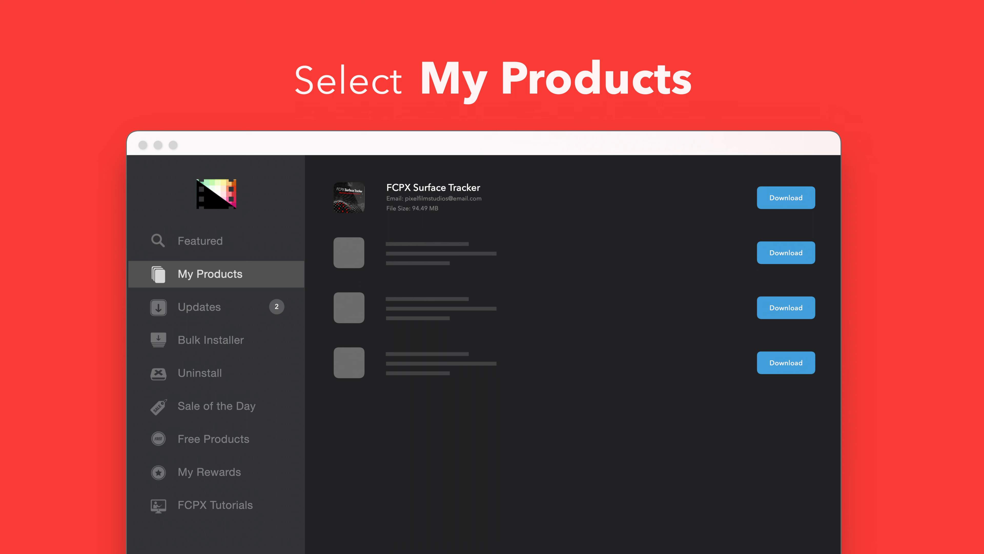
Step: Download and install FCPX Surface Tracker from the owned products list
left_click(785, 197)
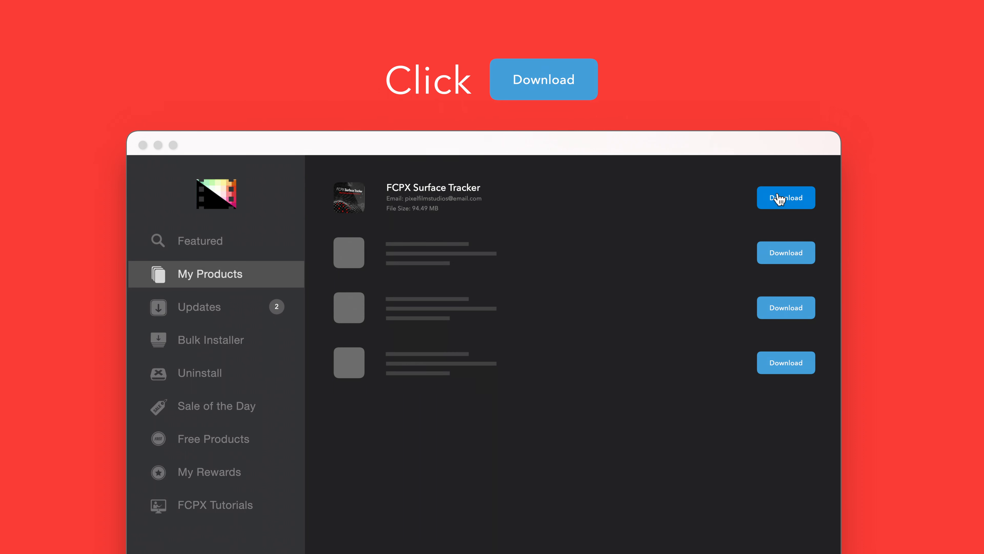
left_click(786, 198)
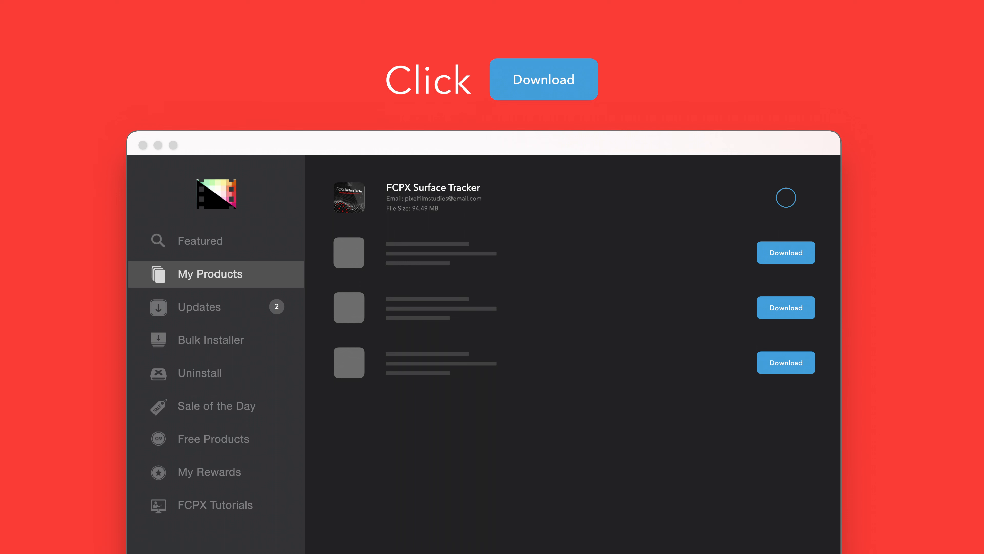
left_click(785, 197)
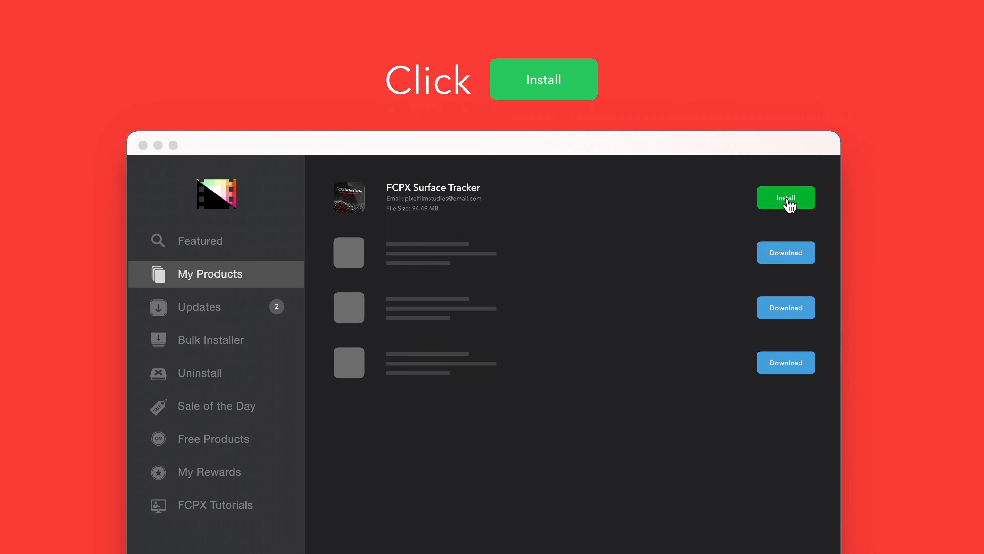
left_click(785, 198)
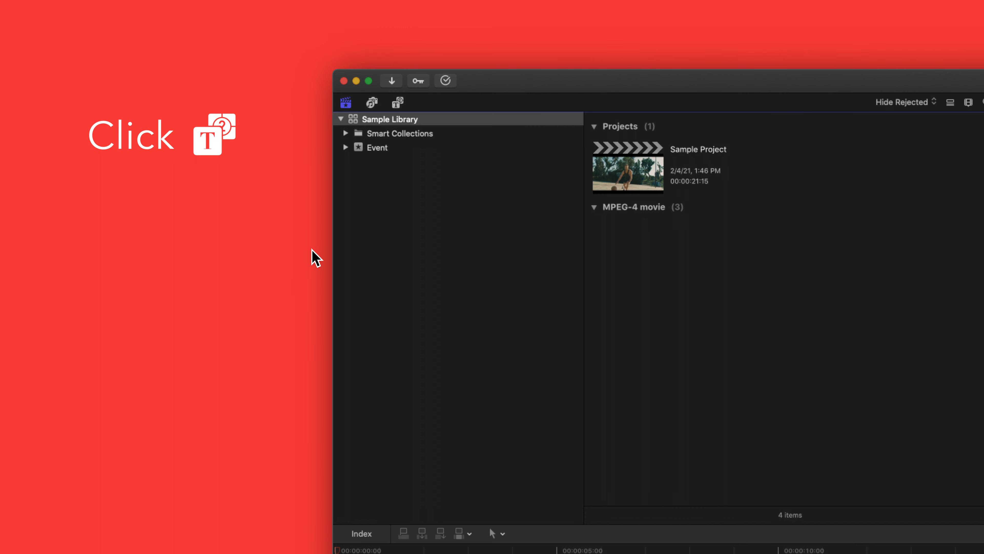
Step: Filter titles to Pixel Film Studios - FCPX Surface Tracker and drag the title above Clip 1
left_click(397, 102)
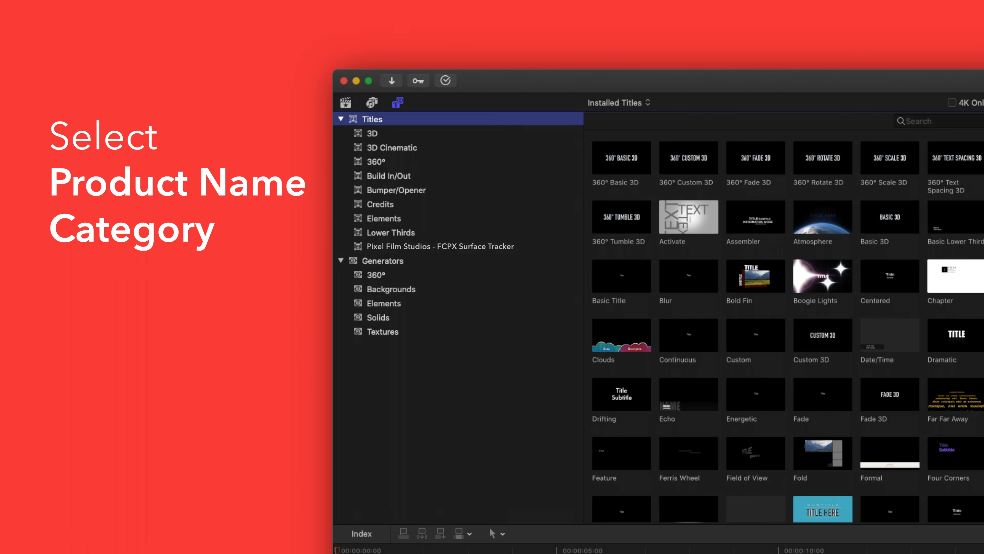
left_click(440, 246)
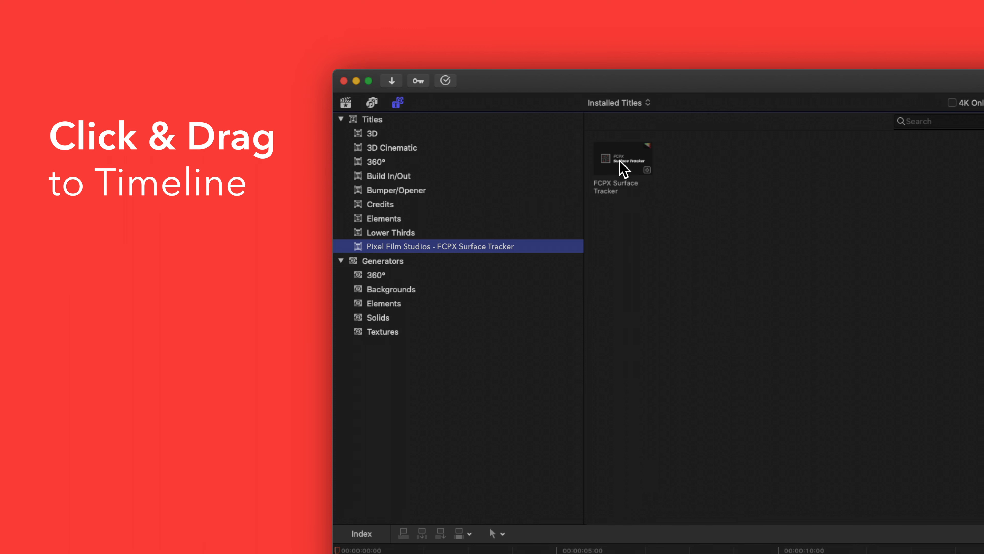
left_click_drag(623, 159, 295, 109)
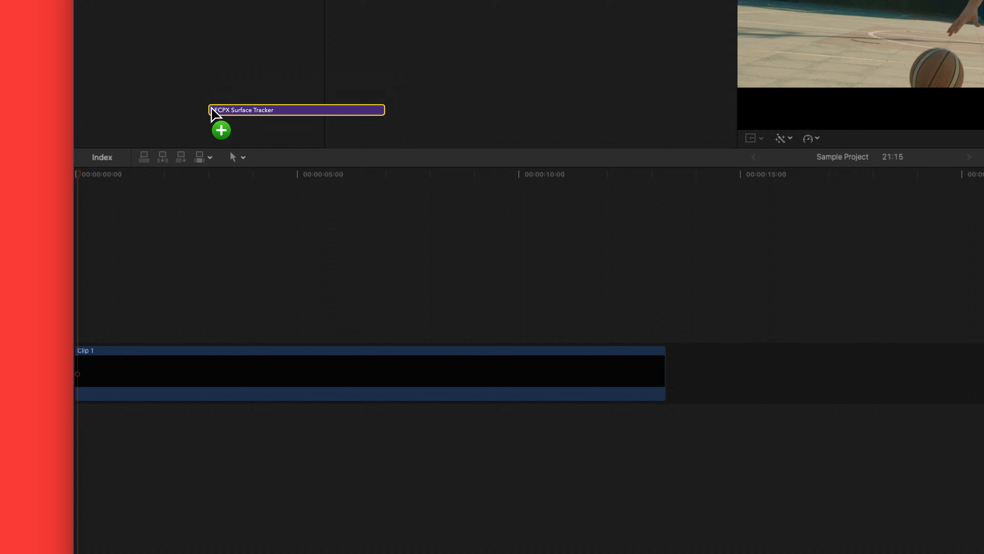
left_click_drag(296, 110, 232, 334)
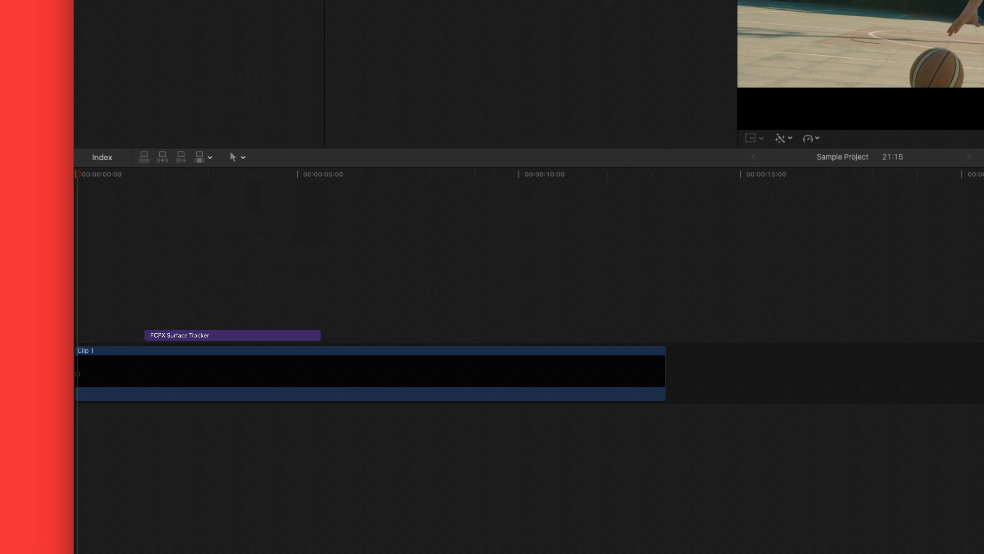
mouse_move(202, 347)
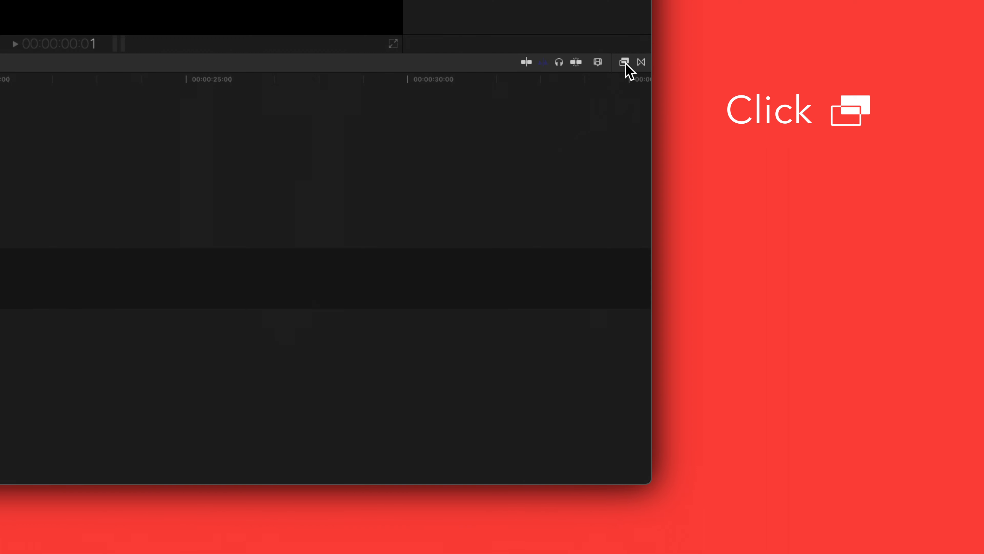
Step: Show the effects browser filtered to the Pixel Film Studios - FCPX Surface Tracker category
left_click(624, 61)
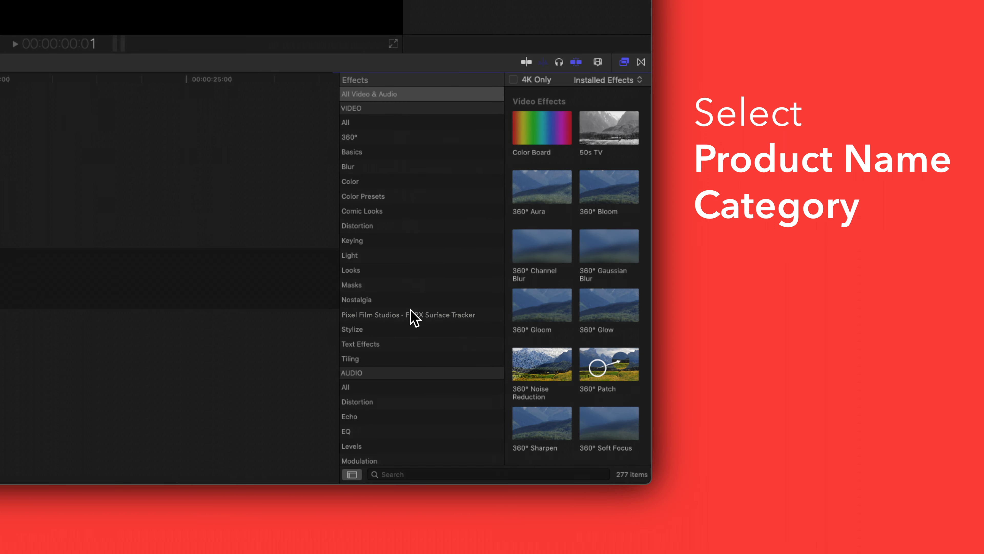
left_click(408, 314)
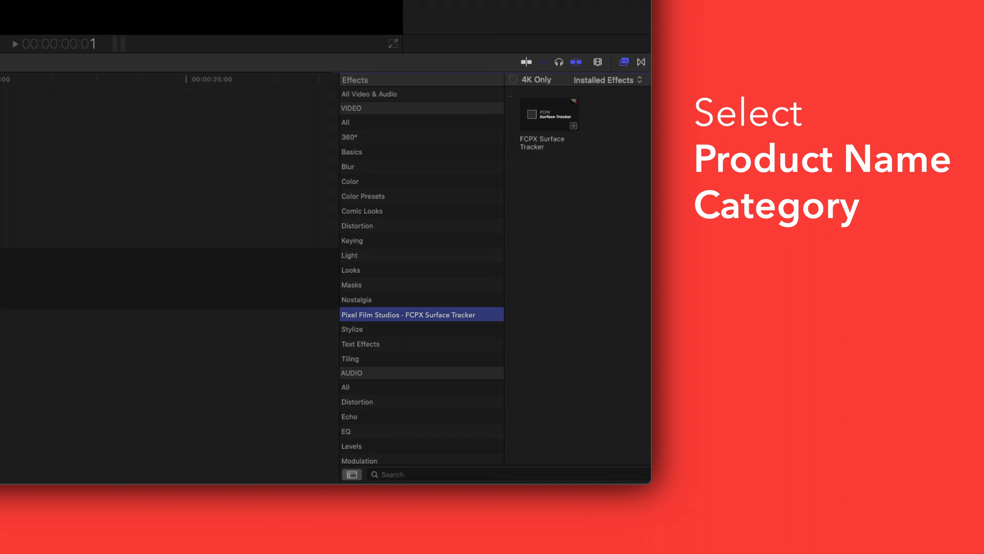